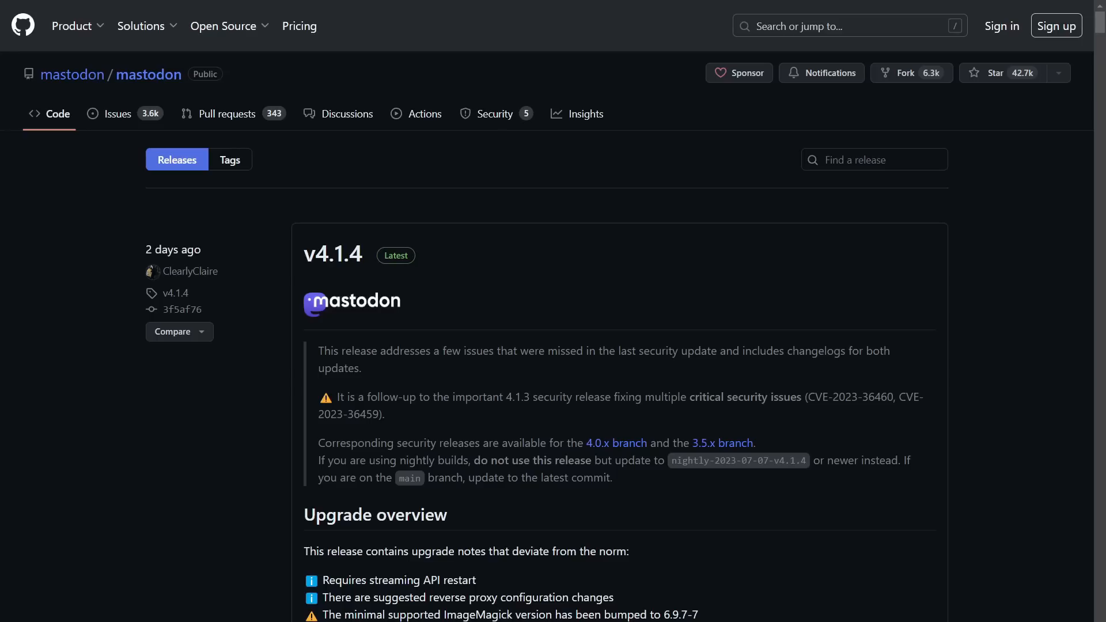
Open the Mastodon repository's Security tab to list its five published advisories
{"action": "left_click", "coordinate": [496, 113]}
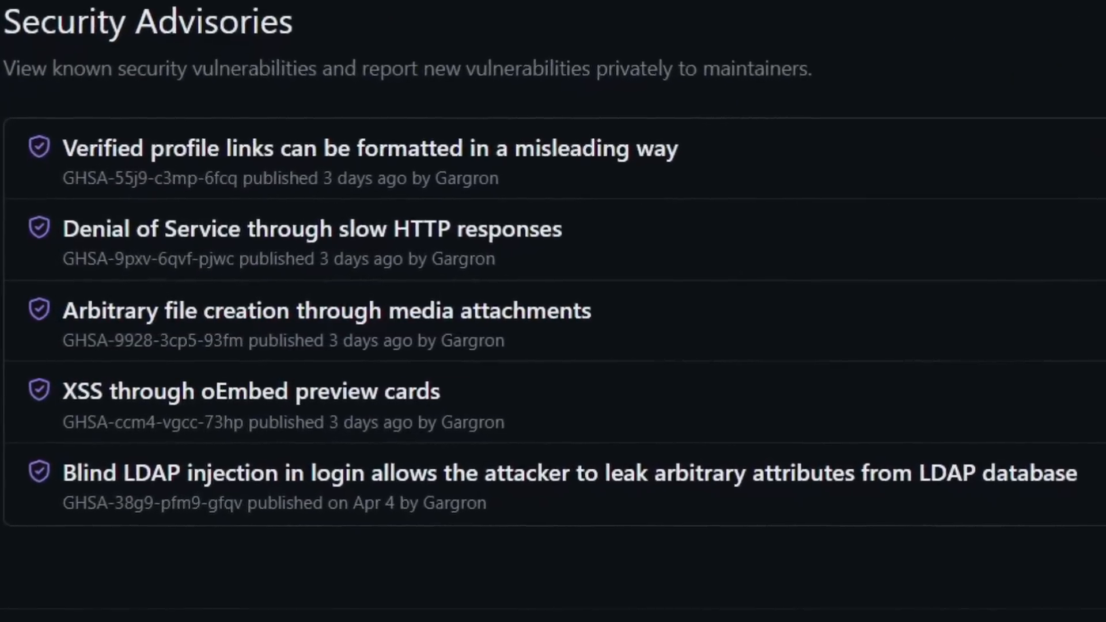
Leave the GitHub advisories for mastodon.social's Explore page of trending posts
{"action": "left_click", "coordinate": [327, 311]}
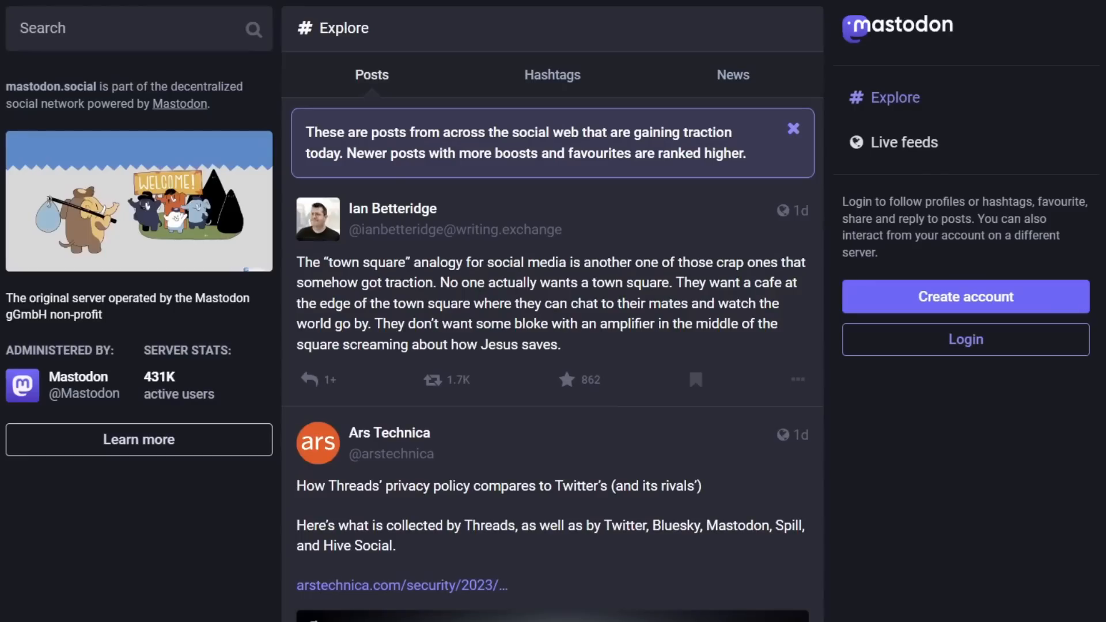
Scroll down through mastodon.social's trending posts feed
{"action": "scroll", "scroll_direction": "down", "scroll_amount": 3}
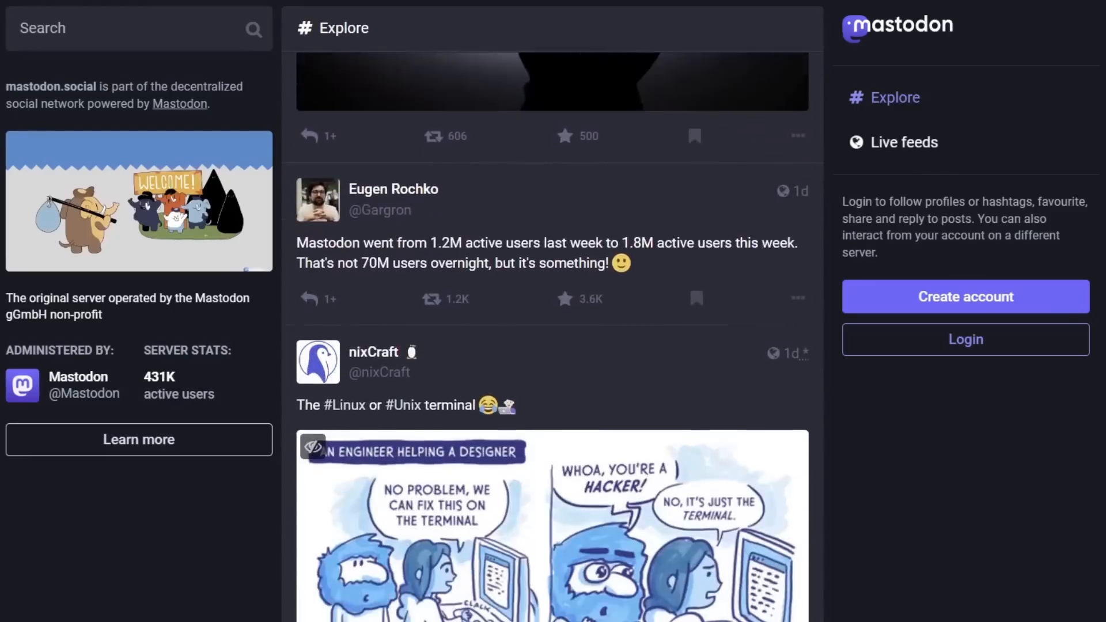
{"action": "scroll", "scroll_direction": "down", "scroll_amount": 3}
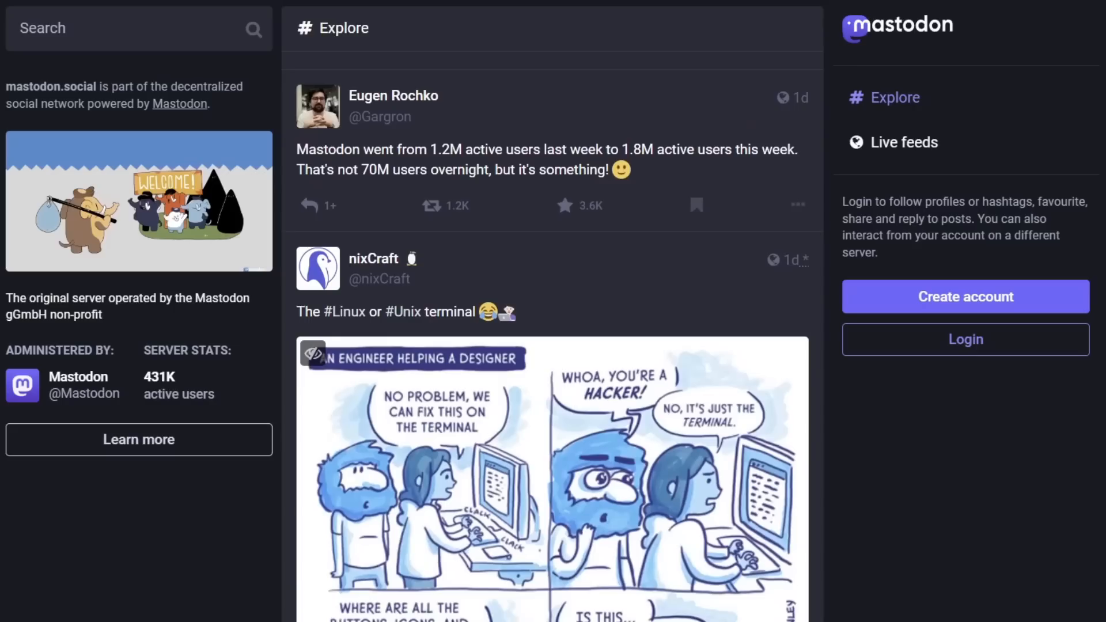
{"action": "scroll", "scroll_direction": "down", "scroll_amount": 3}
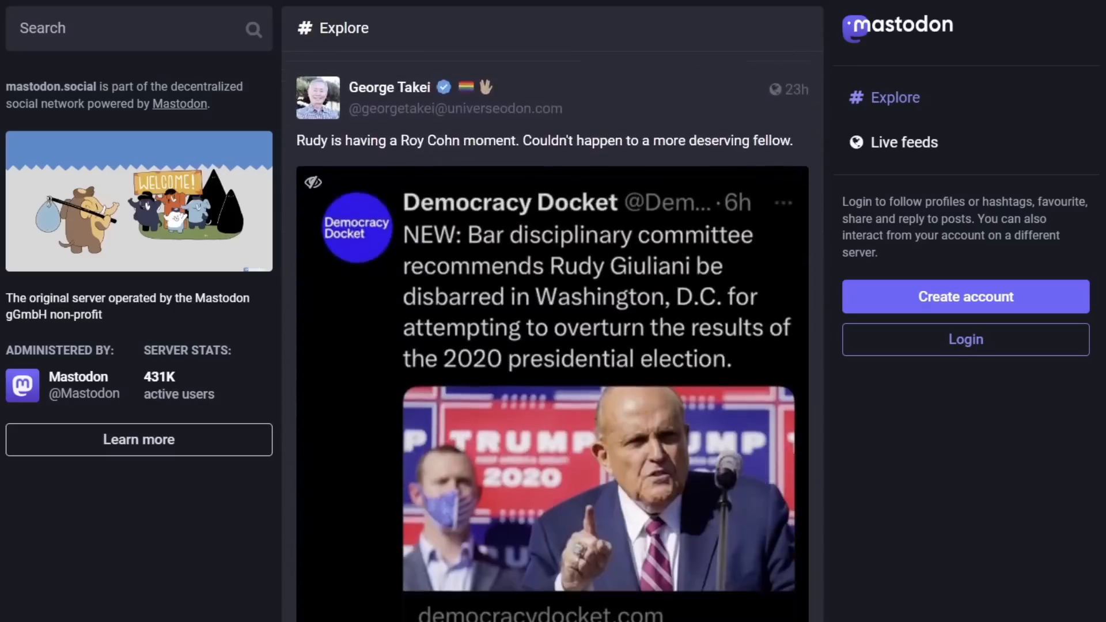
{"action": "scroll", "scroll_direction": "down", "scroll_amount": 3}
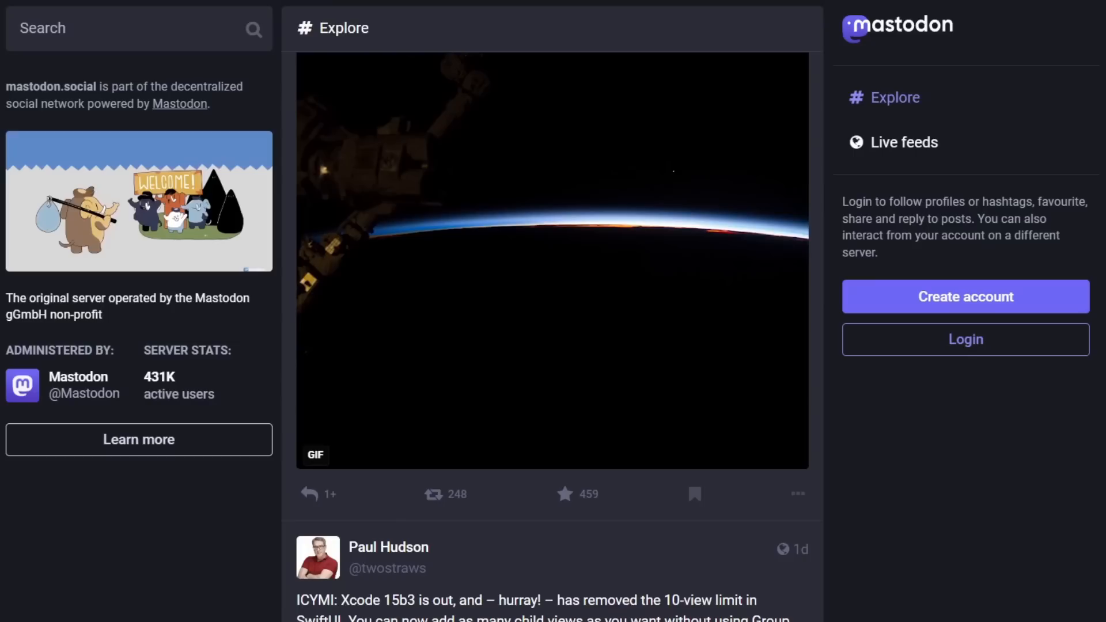
{"action": "scroll", "scroll_direction": "down", "scroll_amount": 3}
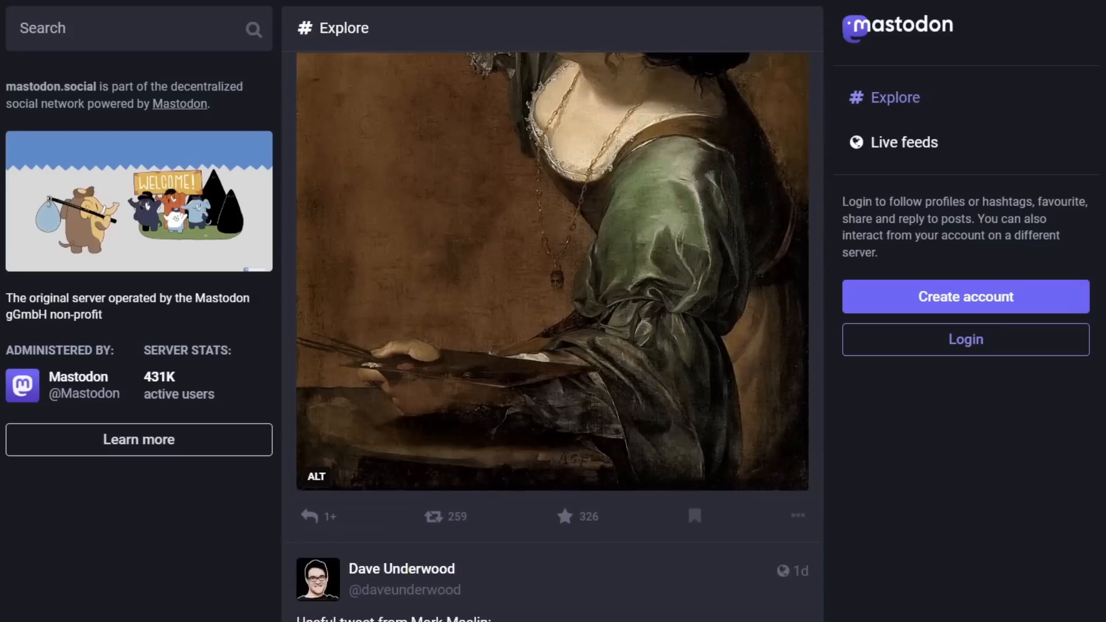
{"action": "scroll", "scroll_direction": "down", "scroll_amount": 3}
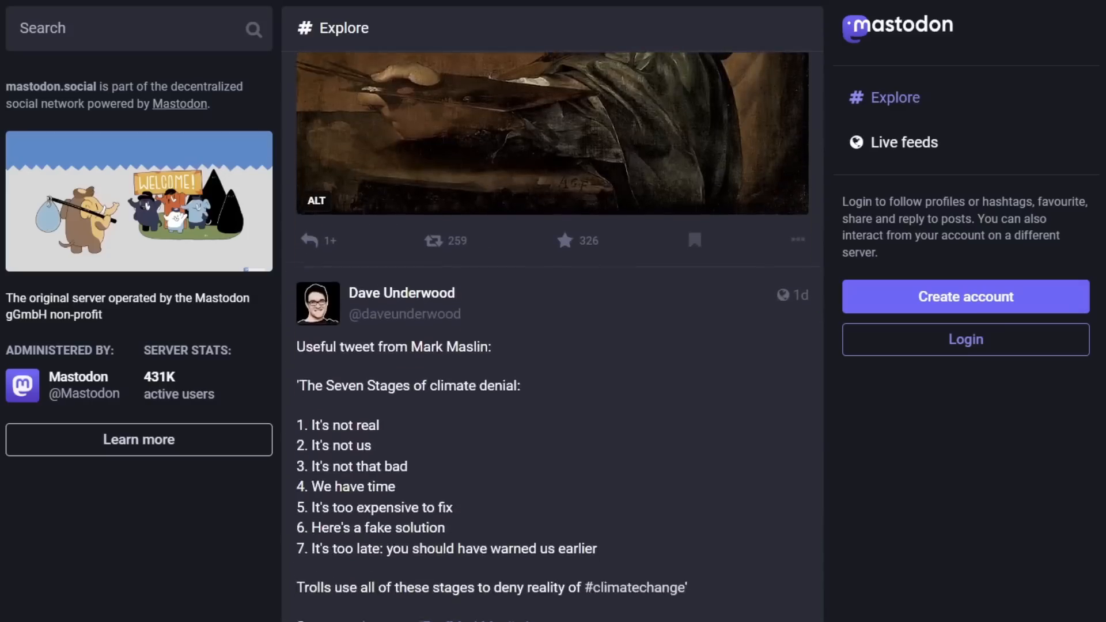
{"action": "scroll", "scroll_direction": "down", "scroll_amount": 3}
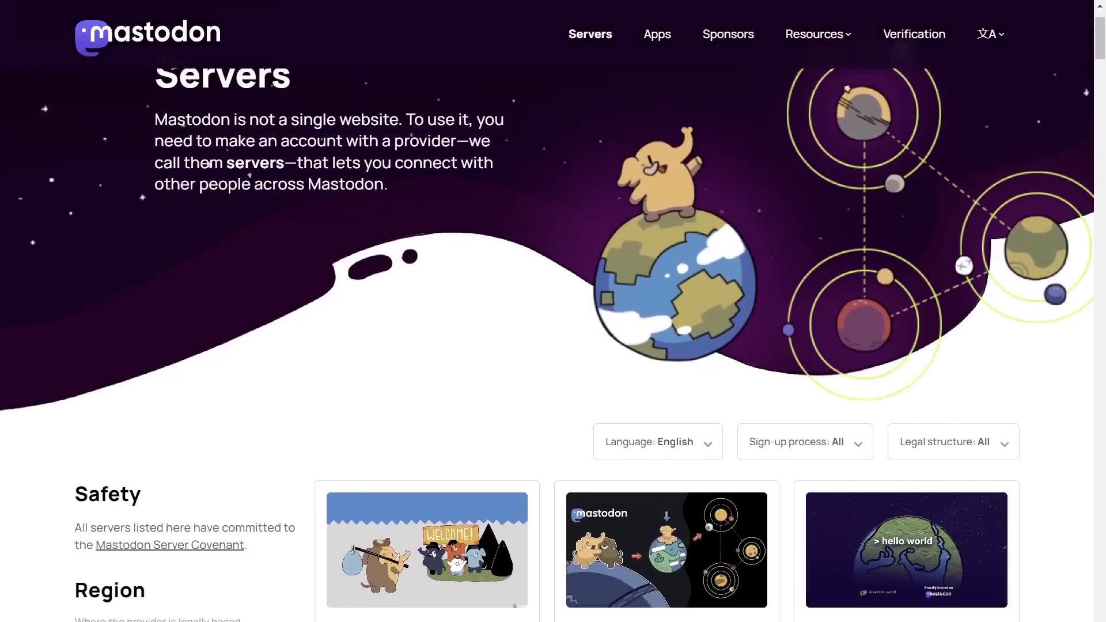
Scroll through joinmastodon.org's server list, including universeodon.com, masto.ai, mstdn.party and ohai.social
{"action": "scroll", "scroll_direction": "down", "scroll_amount": 3}
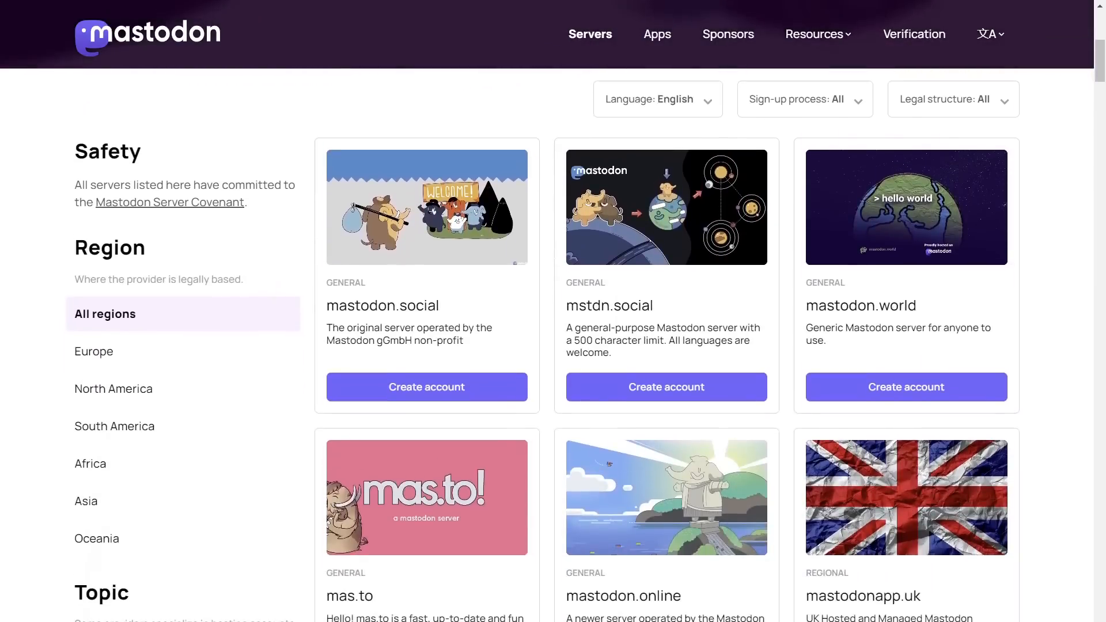
{"action": "scroll", "scroll_direction": "down", "scroll_amount": 3}
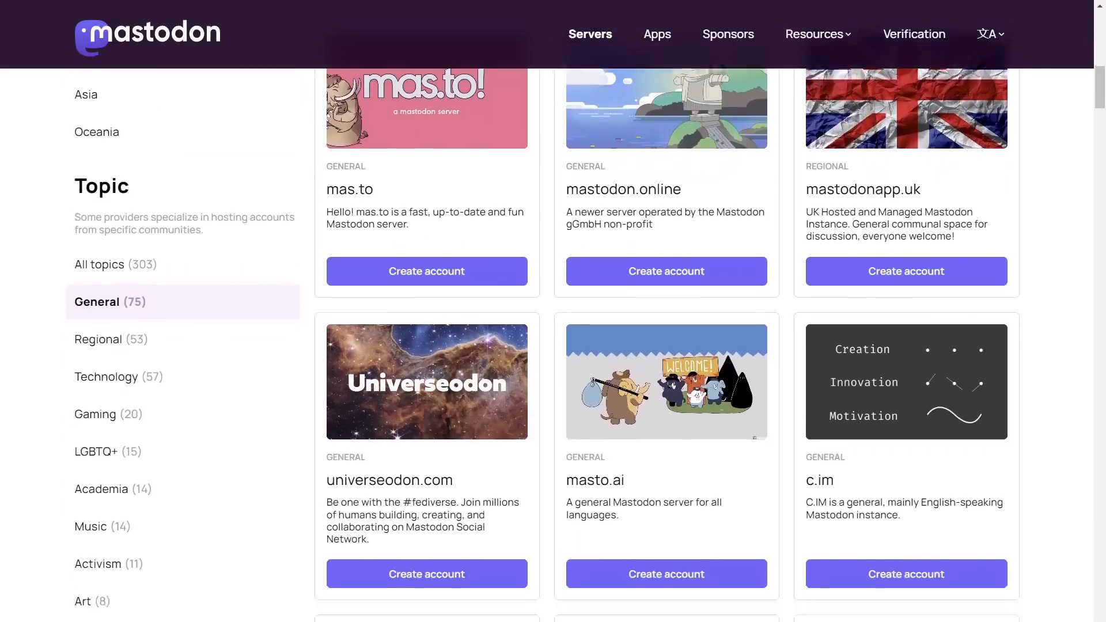
{"action": "scroll", "scroll_direction": "down", "scroll_amount": 3}
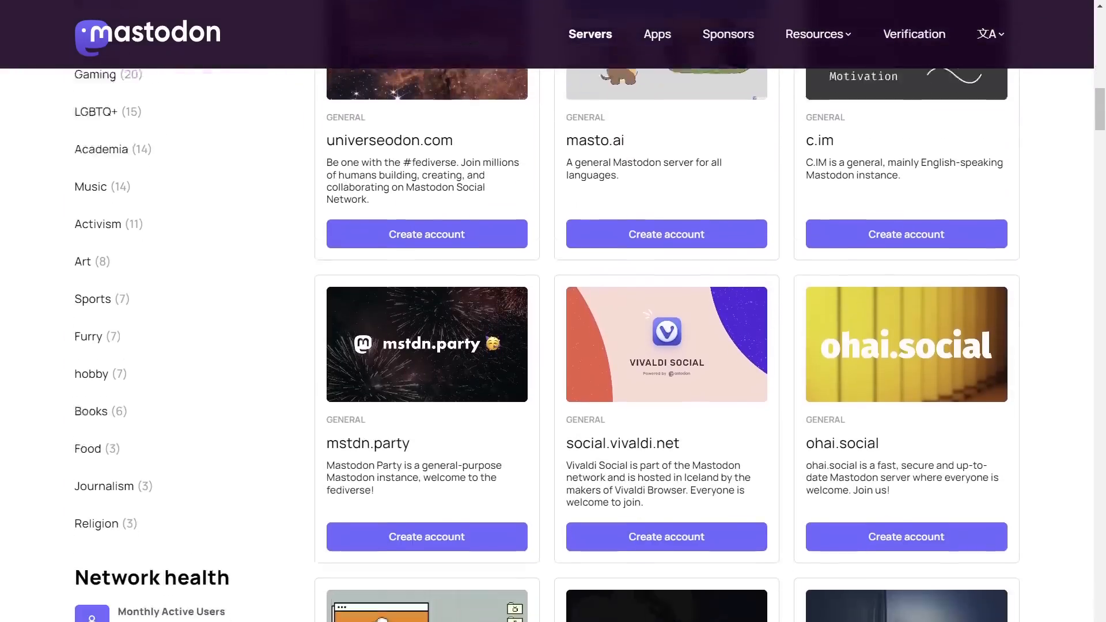
{"action": "scroll", "scroll_direction": "down", "scroll_amount": 3}
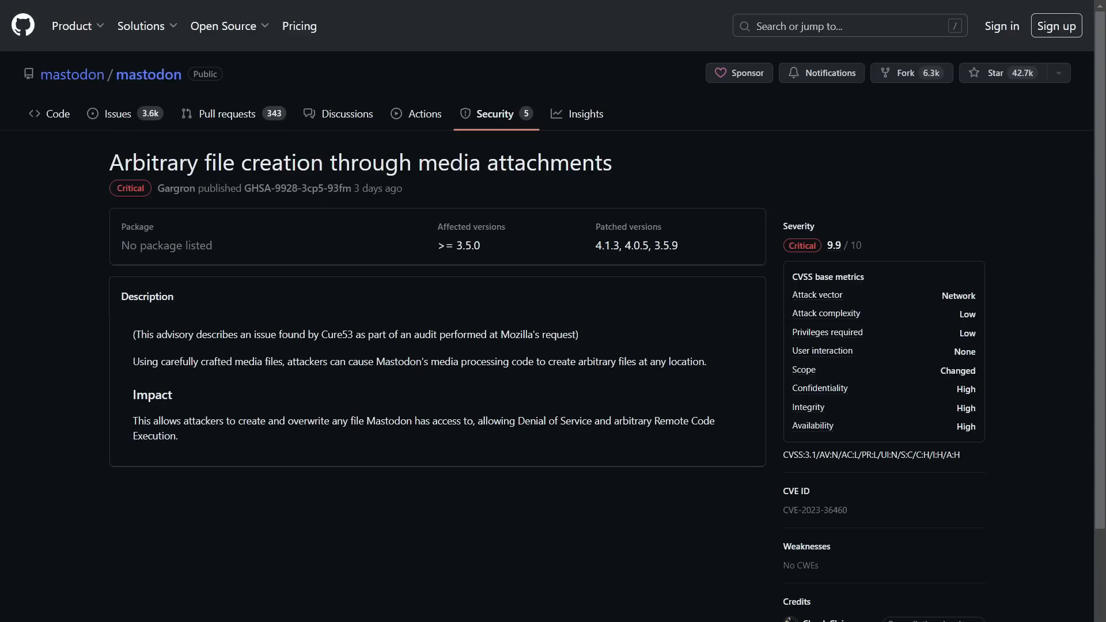
Select text in the critical 9.9 advisory GHSA-9928-3cp5-93fm on arbitrary file creation
{"action": "triple_click", "coordinate": [361, 163]}
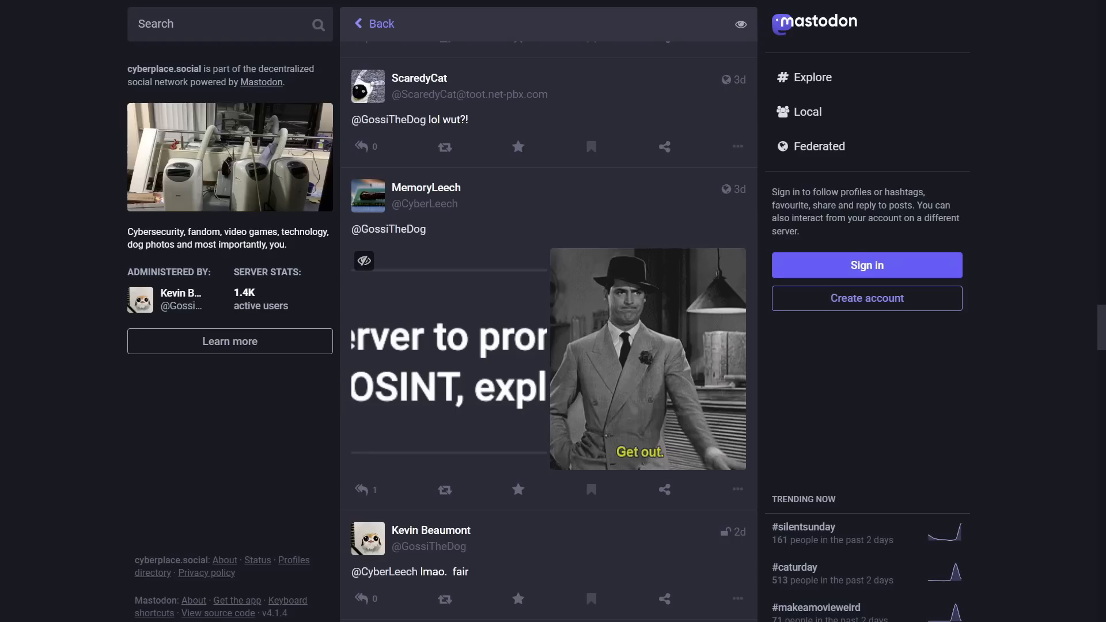
Open Chrome DevTools with F12 to inspect the GIF's img element
{"action": "key", "text": "F12"}
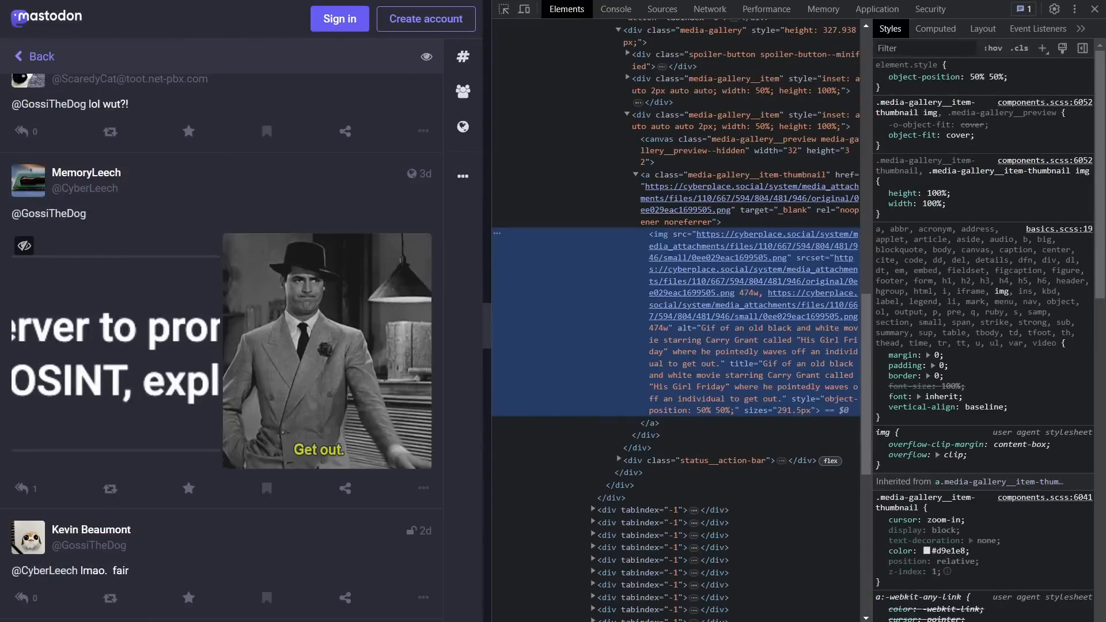
{"action": "mouse_move", "coordinate": [770, 240]}
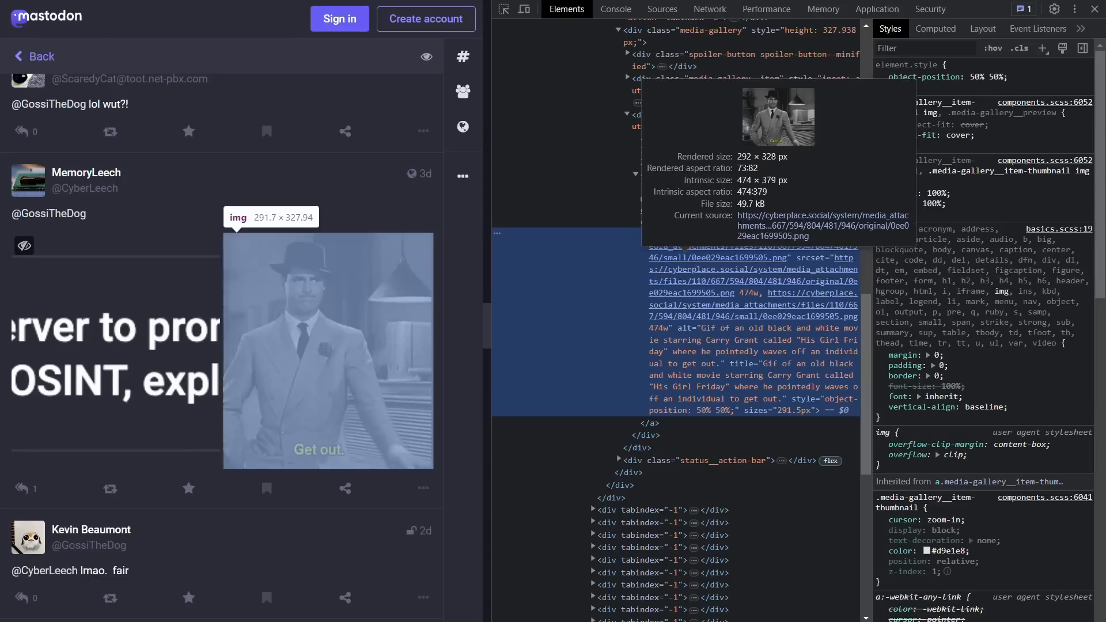
{"action": "mouse_move", "coordinate": [741, 264]}
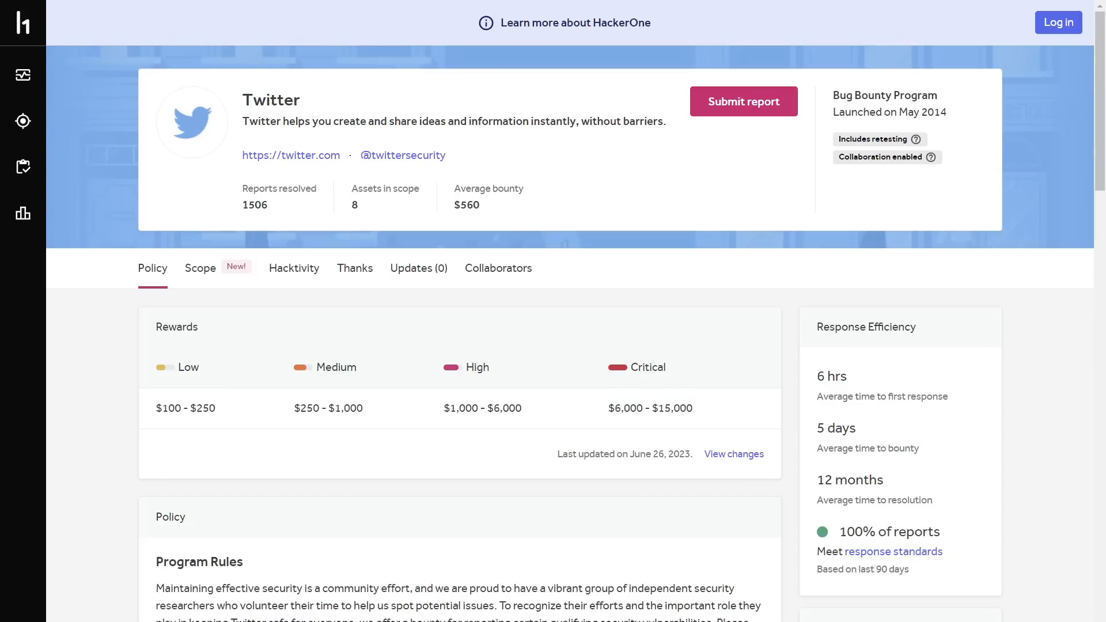
Switch from HackerOne's Twitter program to the trollian.space server's rules page
{"action": "double_click", "coordinate": [650, 408]}
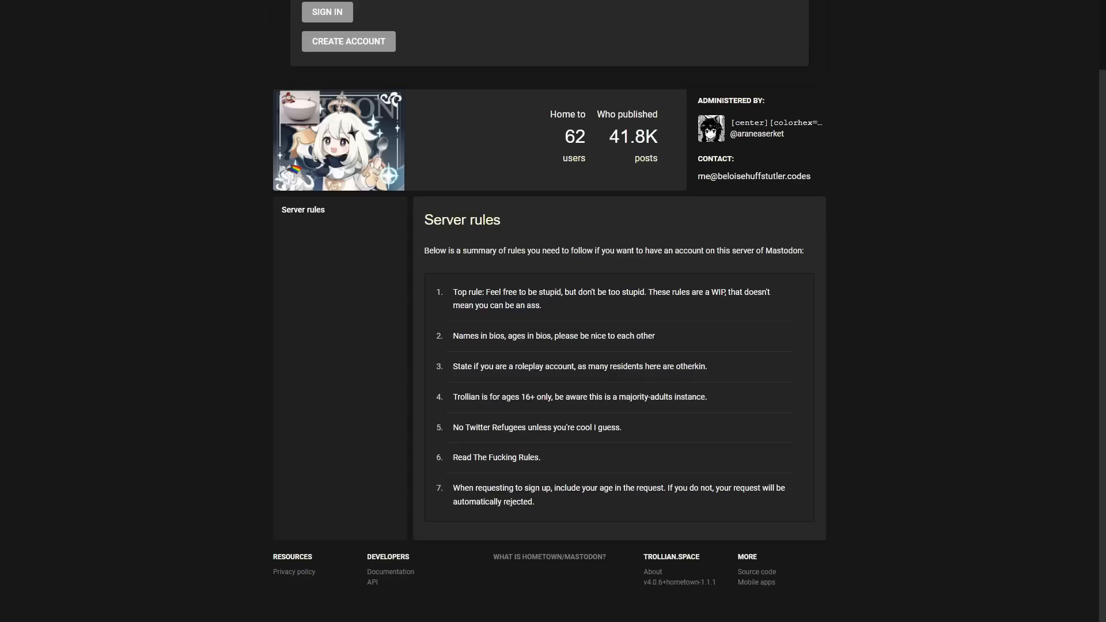
Browse the me.ns.ci Explore page and select its 925 active users figure
{"action": "scroll", "scroll_direction": "up", "scroll_amount": 3}
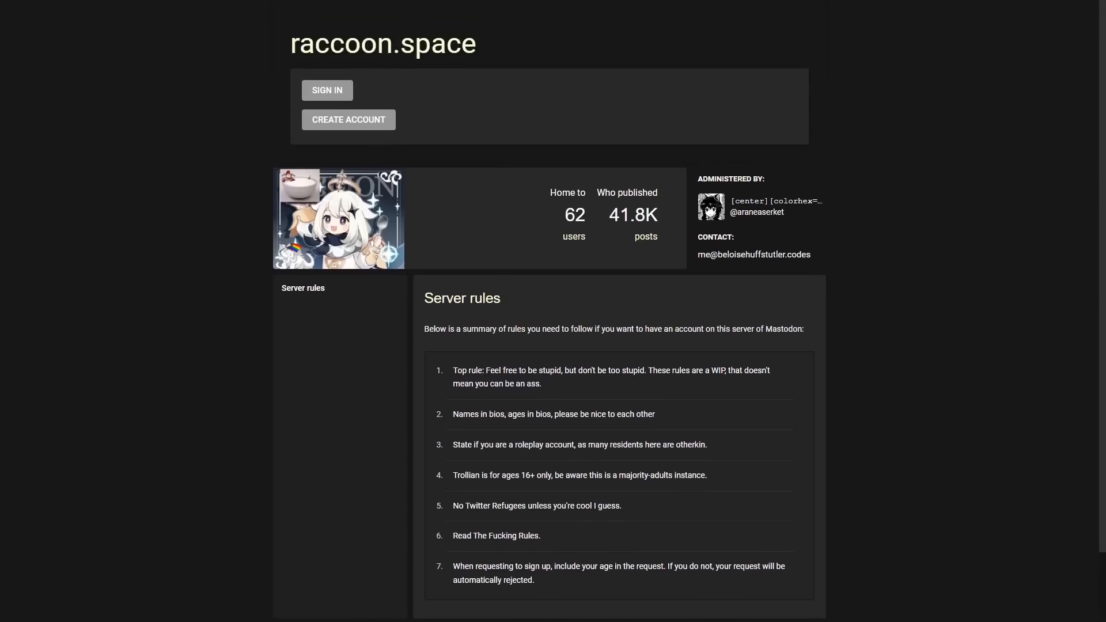
{"action": "scroll", "scroll_direction": "down", "scroll_amount": 3}
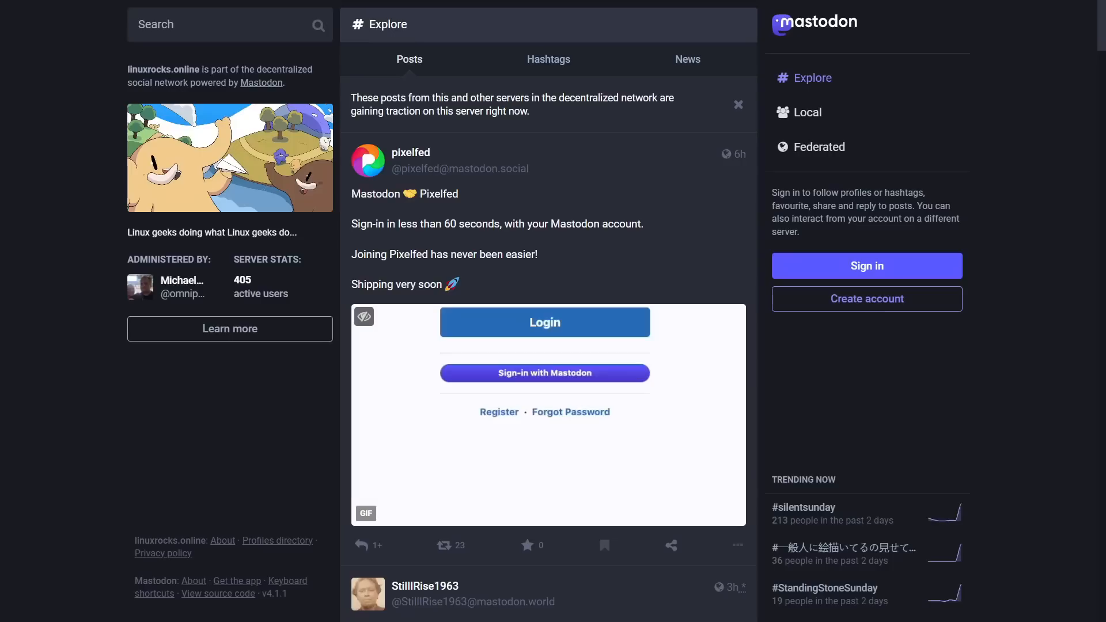
{"action": "double_click", "coordinate": [241, 280]}
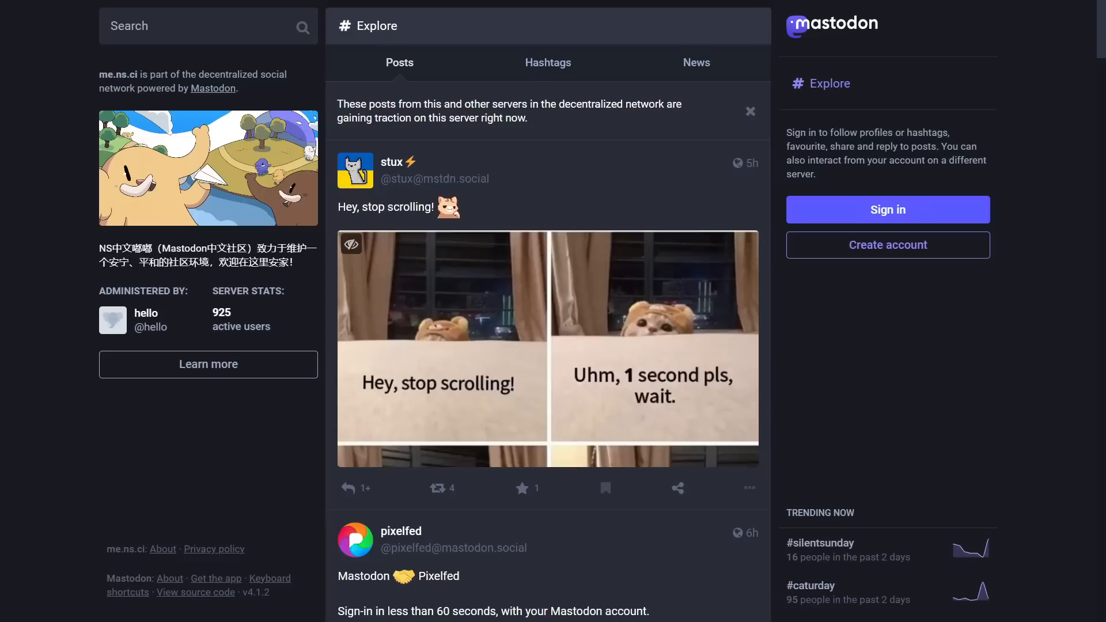
{"action": "double_click", "coordinate": [220, 311]}
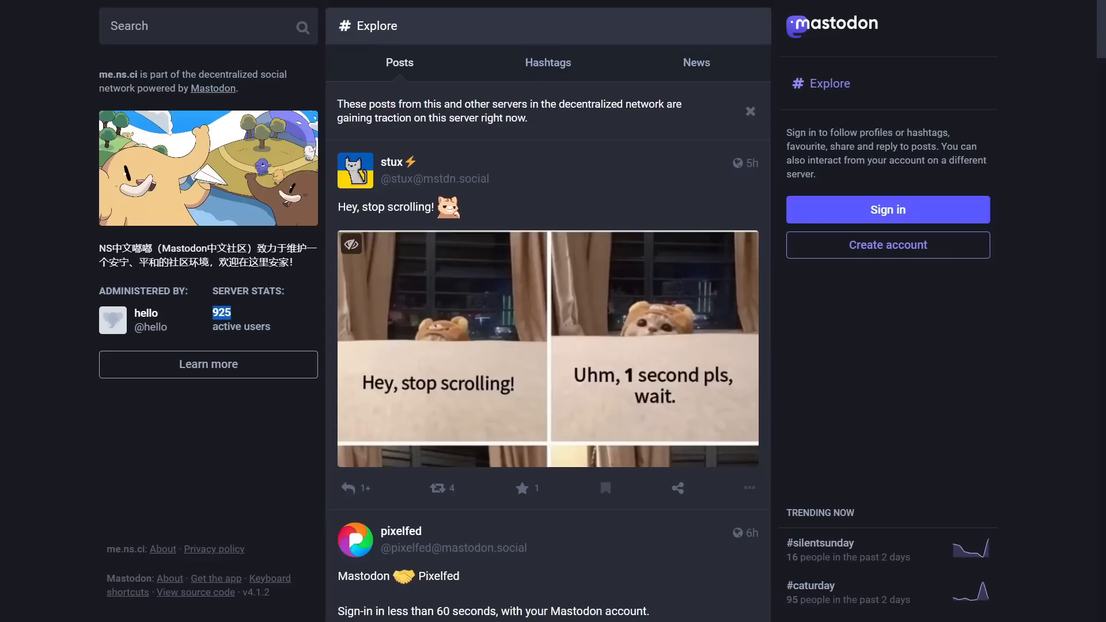